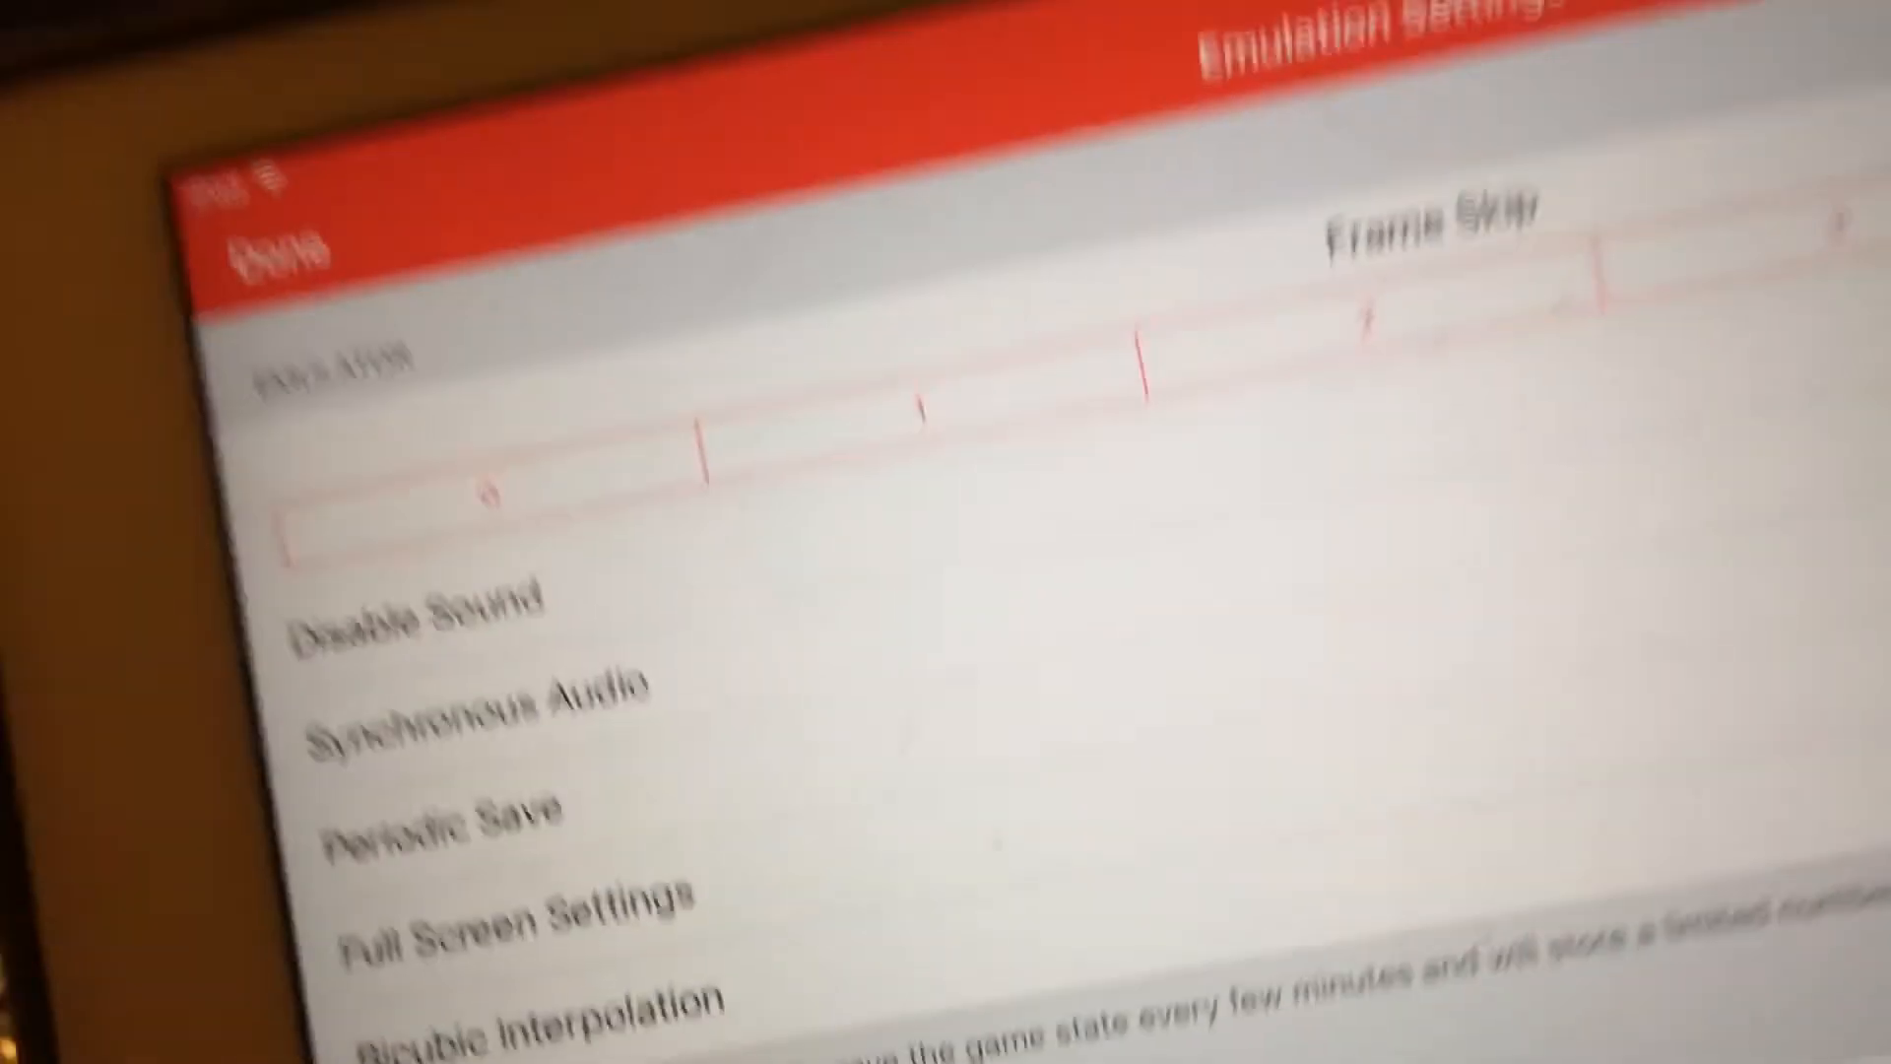
{"action": "scroll", "scroll_direction": "down", "scroll_amount": 3}
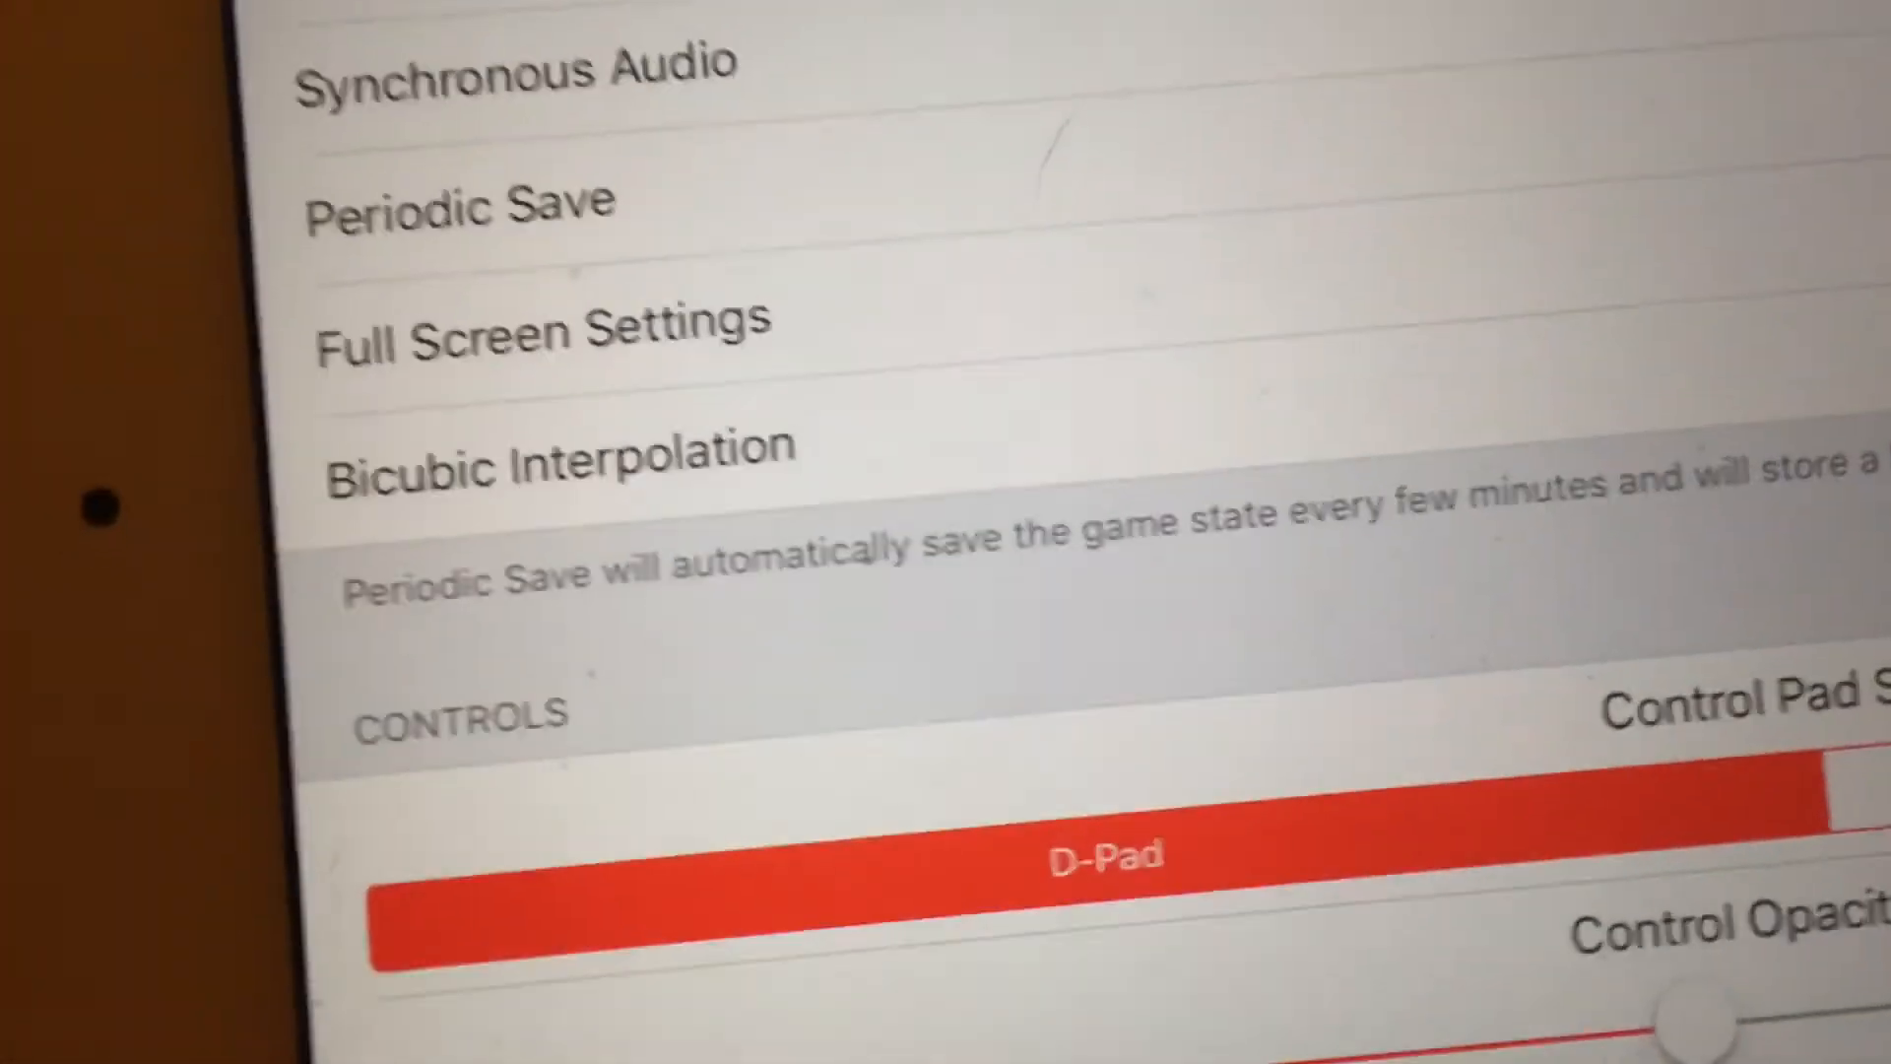
{"action": "scroll", "scroll_direction": "down", "scroll_amount": 3}
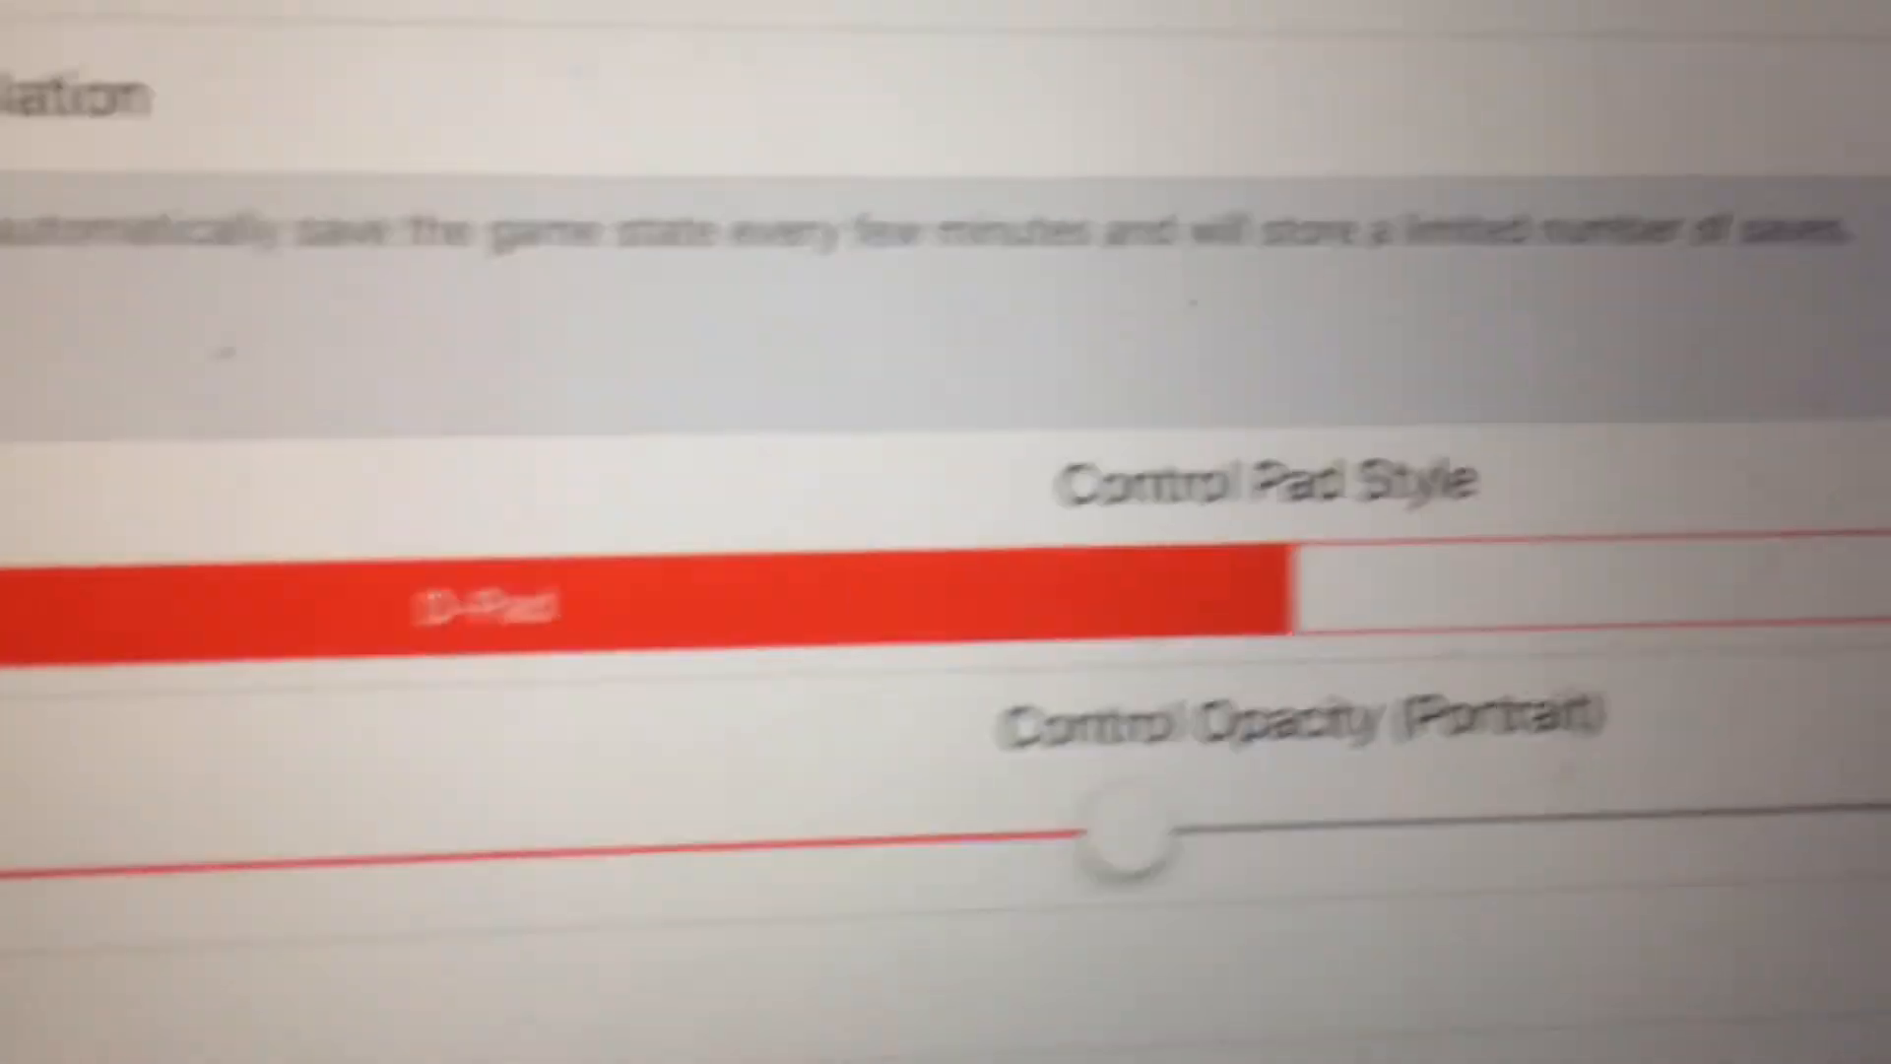
{"action": "scroll", "scroll_direction": "down", "scroll_amount": 3}
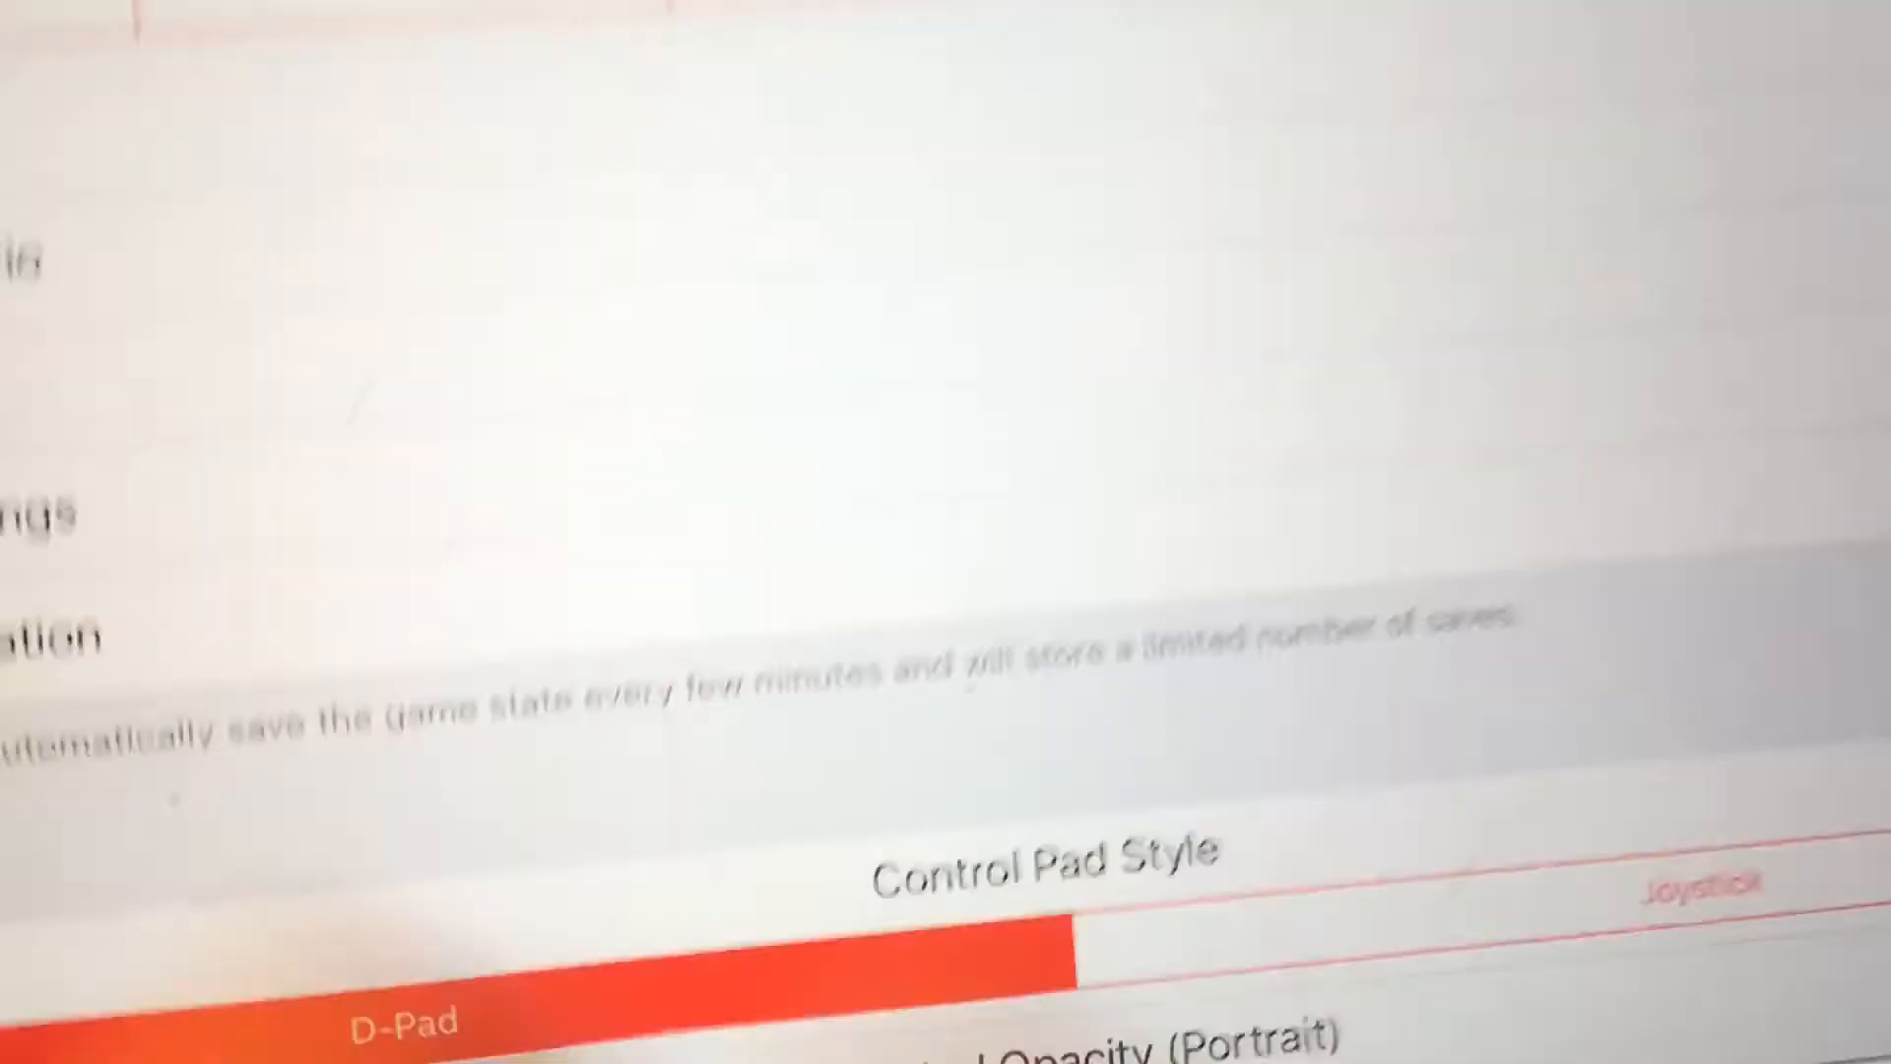